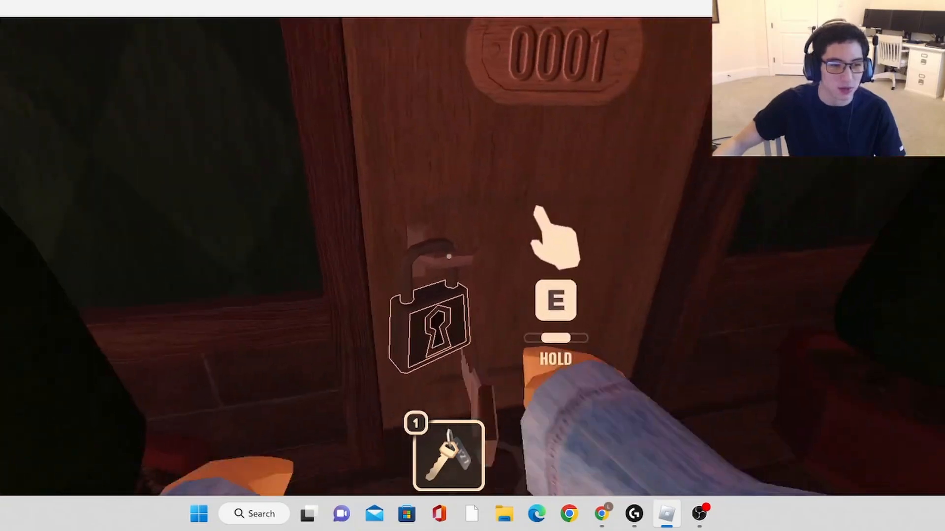
Step: Unlock door 0001 with the key and walk through to the painting
key(e)
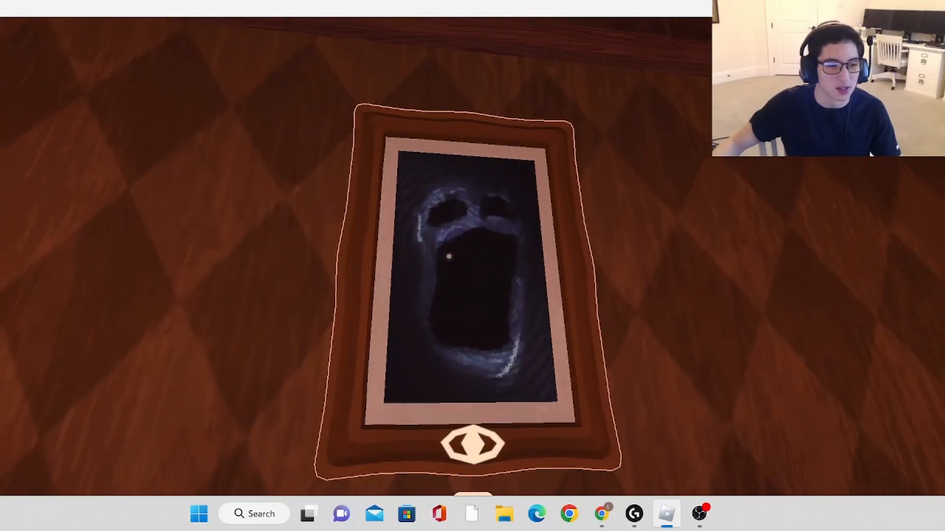
key(e)
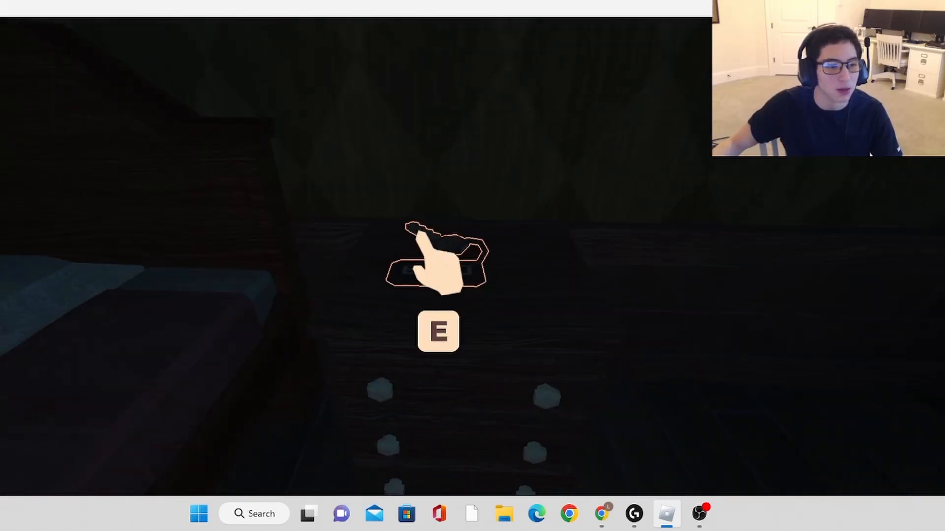
Step: Search the dresser drawer, then walk up to the table holding the candle
key(e)
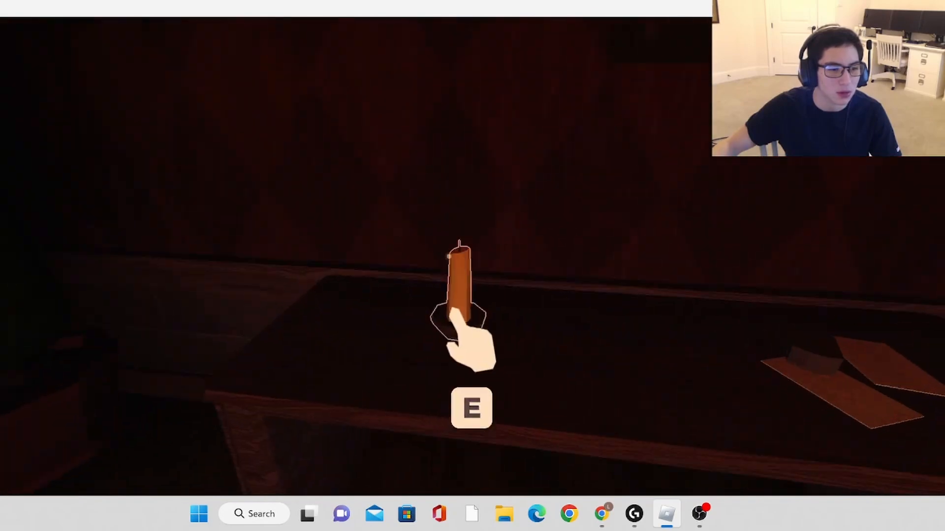
Step: Take the candle from the table, then unlock door 0019 with the key
key(e)
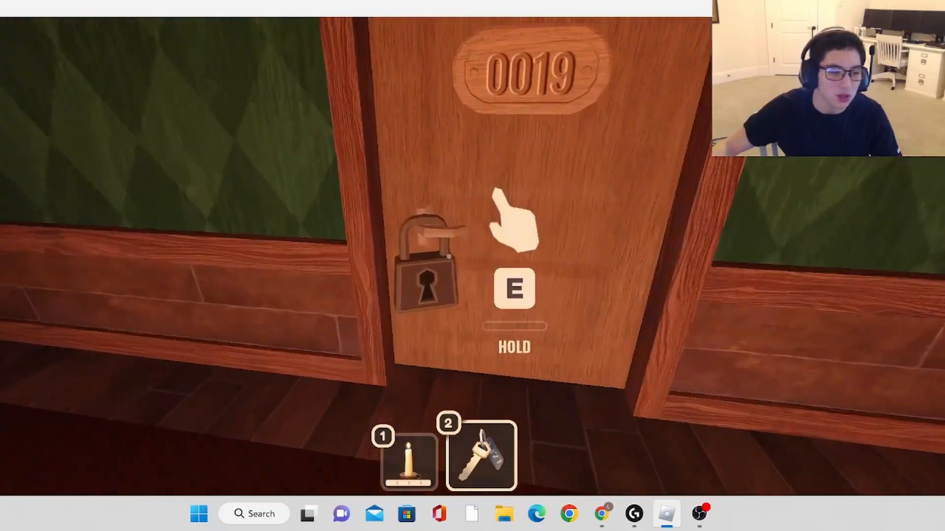
key(e)
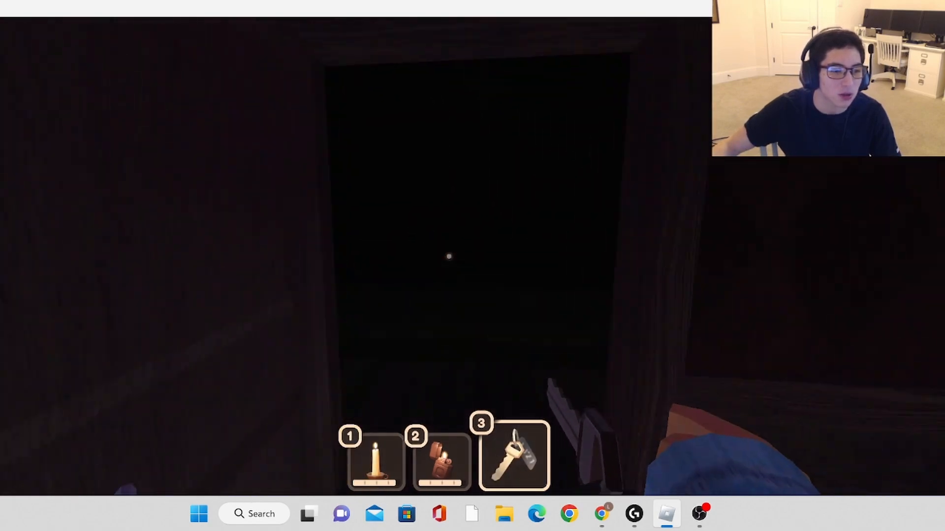
Step: Equip the lighter from slot 2 and light it in the dark room
key(2)
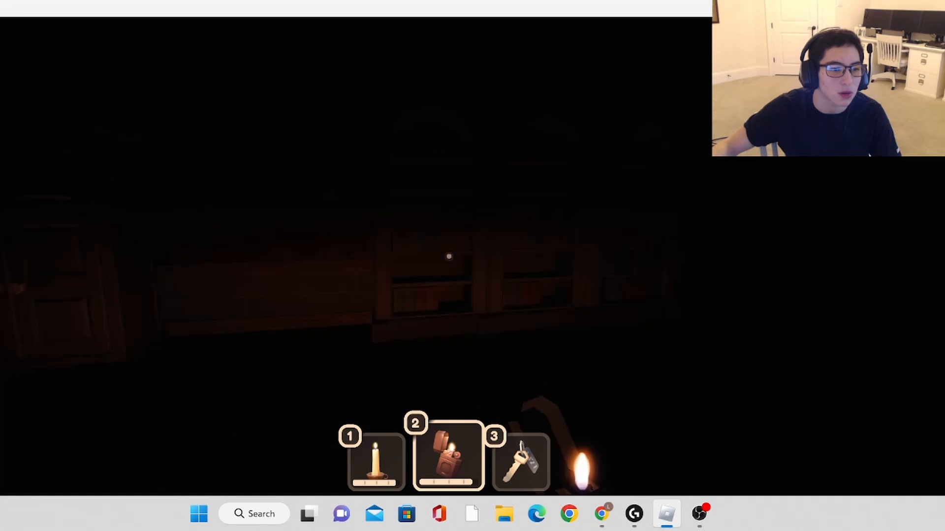